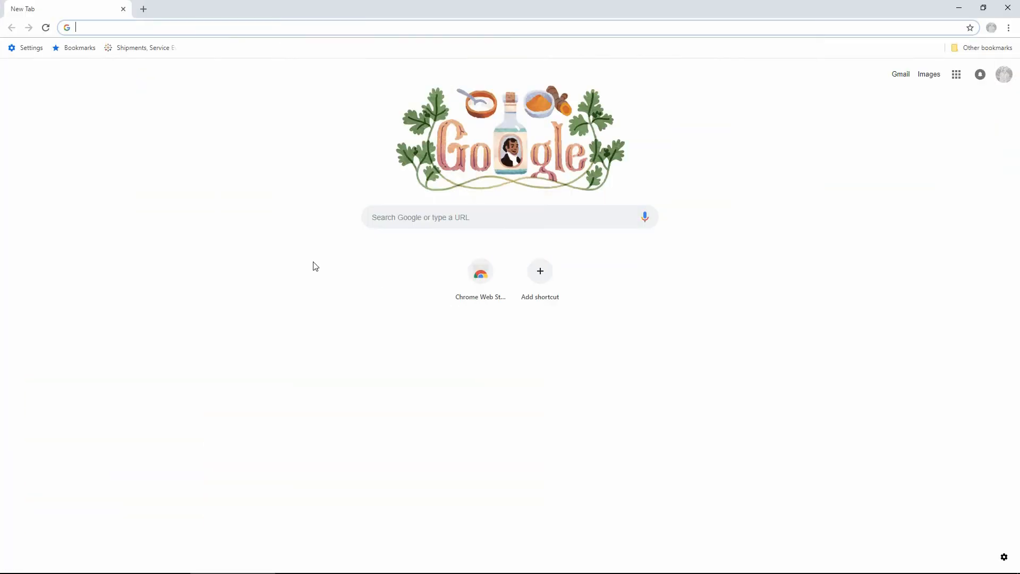
mouse_move(291, 28)
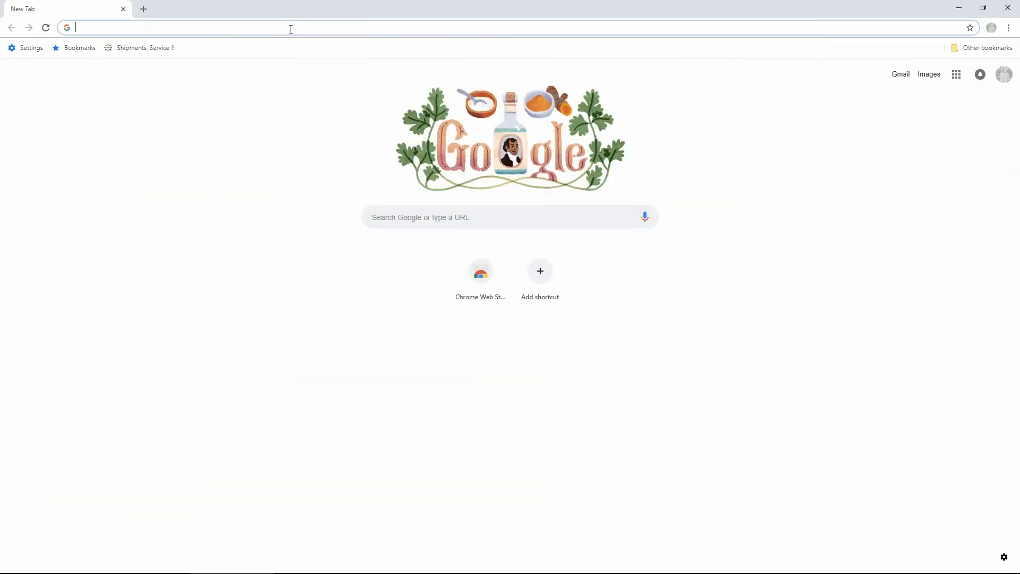
- Go to logitech.com/options in a new Chrome tab
text(logitech.com/options)
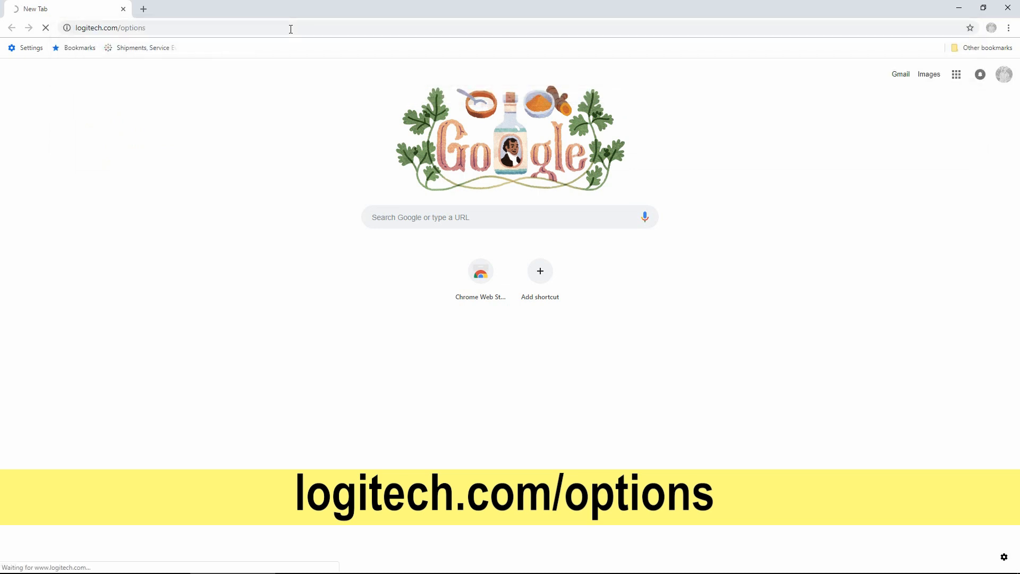
key(Enter)
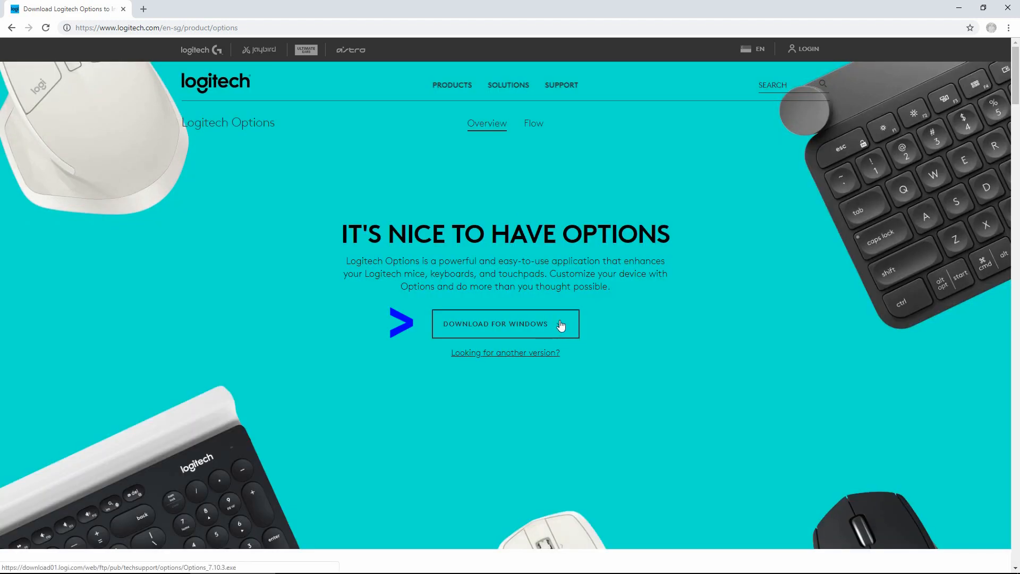
- Download Options_7.10.3.exe for Windows and run the installer
click(505, 323)
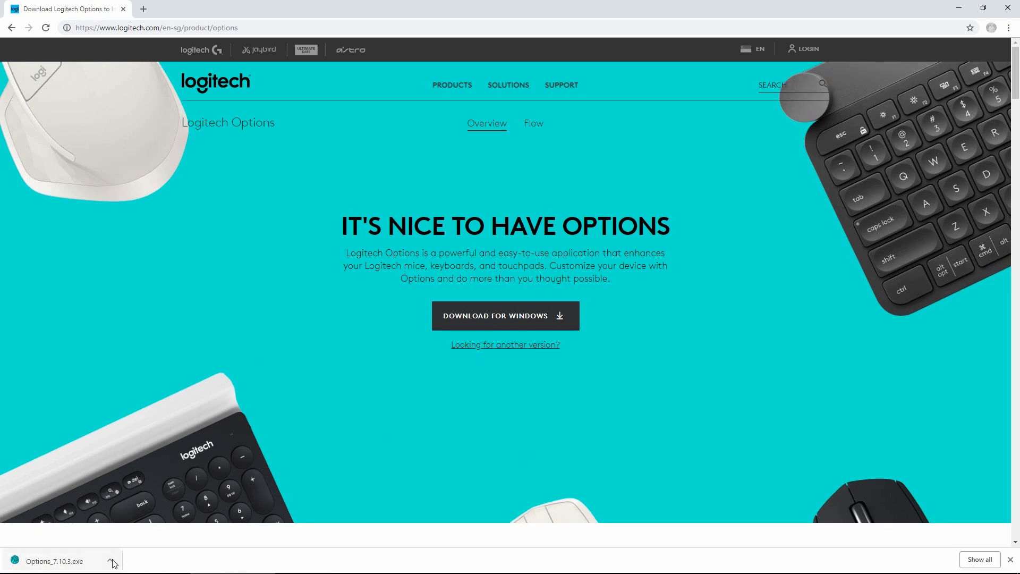
click(111, 560)
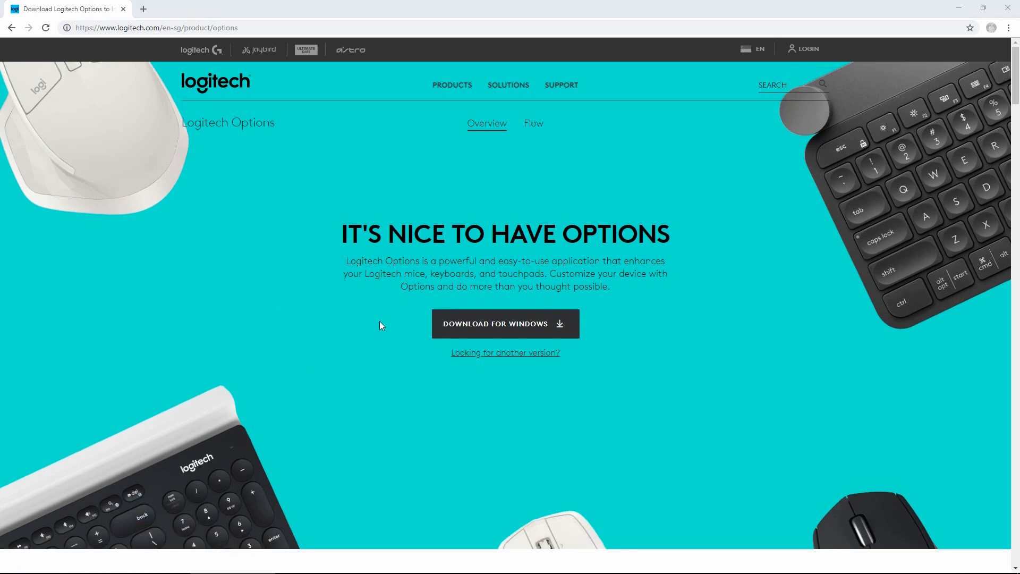
mouse_move(451, 360)
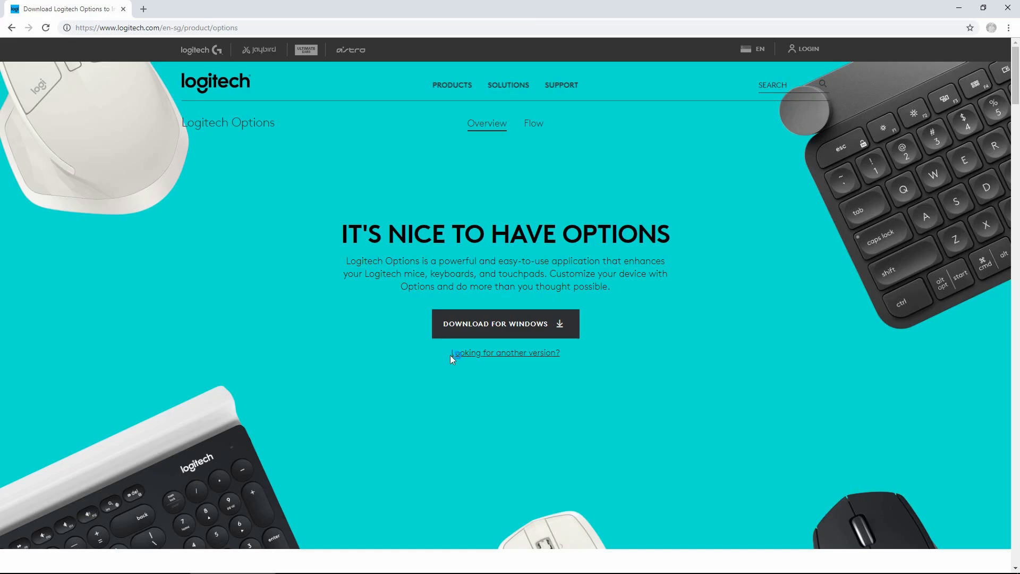
click(506, 324)
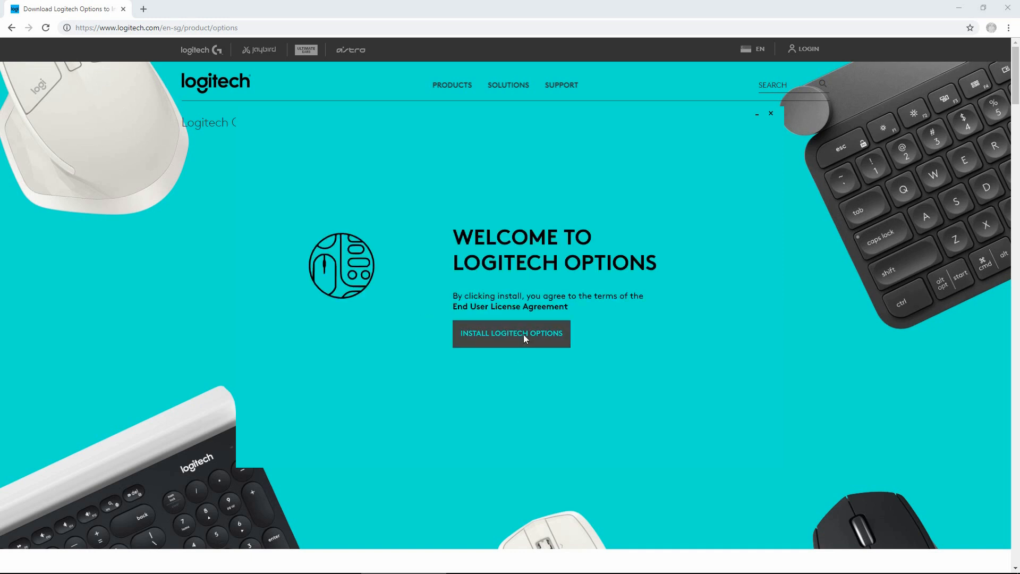
- Install Logitech Options and choose NO THANKS to analytics sharing
click(511, 334)
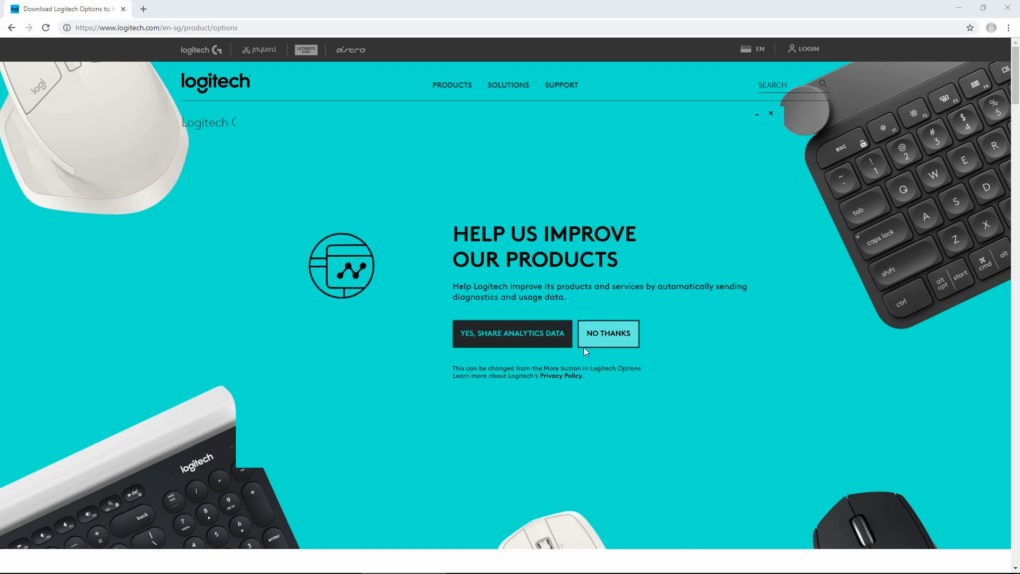
mouse_move(614, 345)
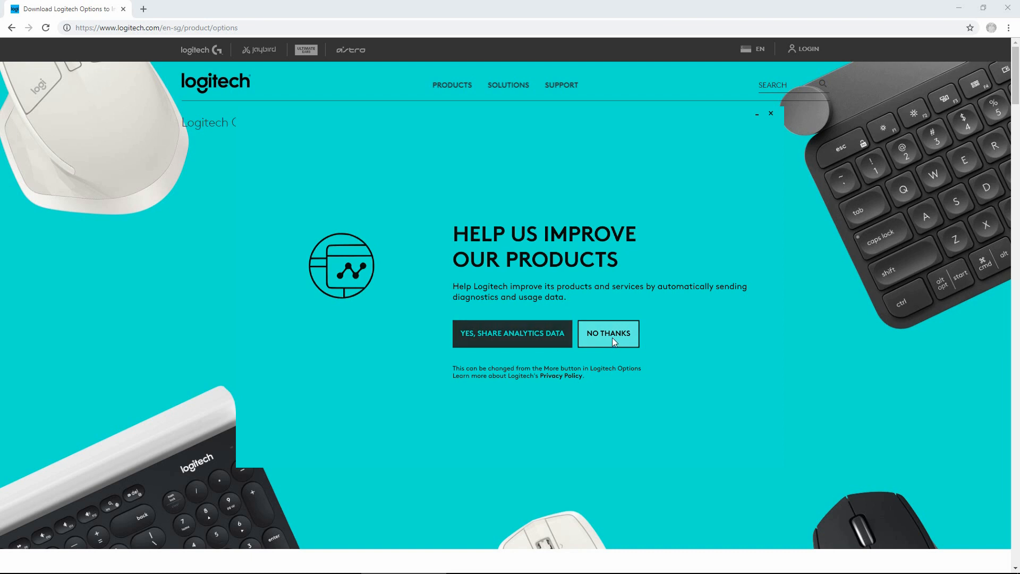
click(609, 334)
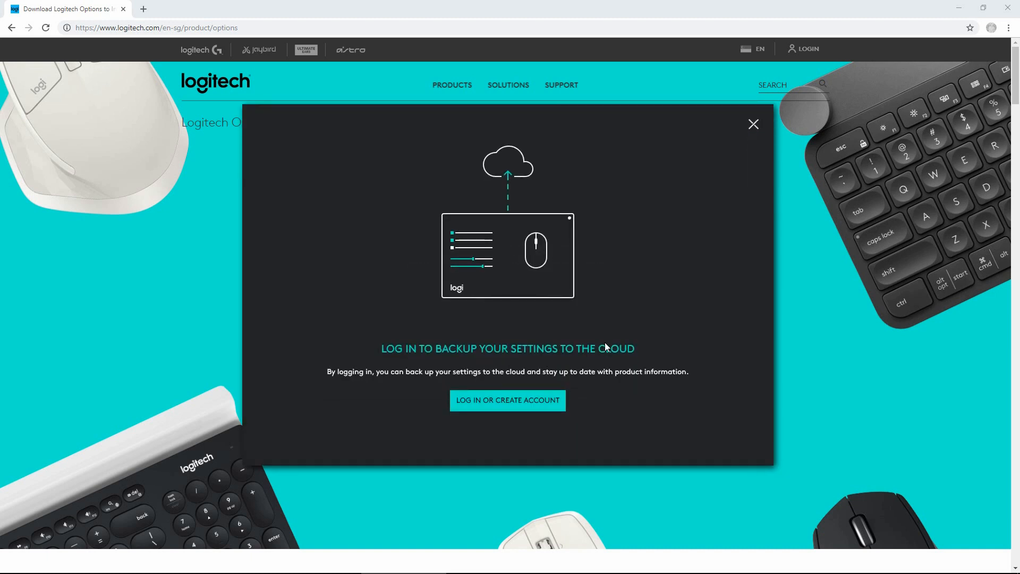
mouse_move(754, 127)
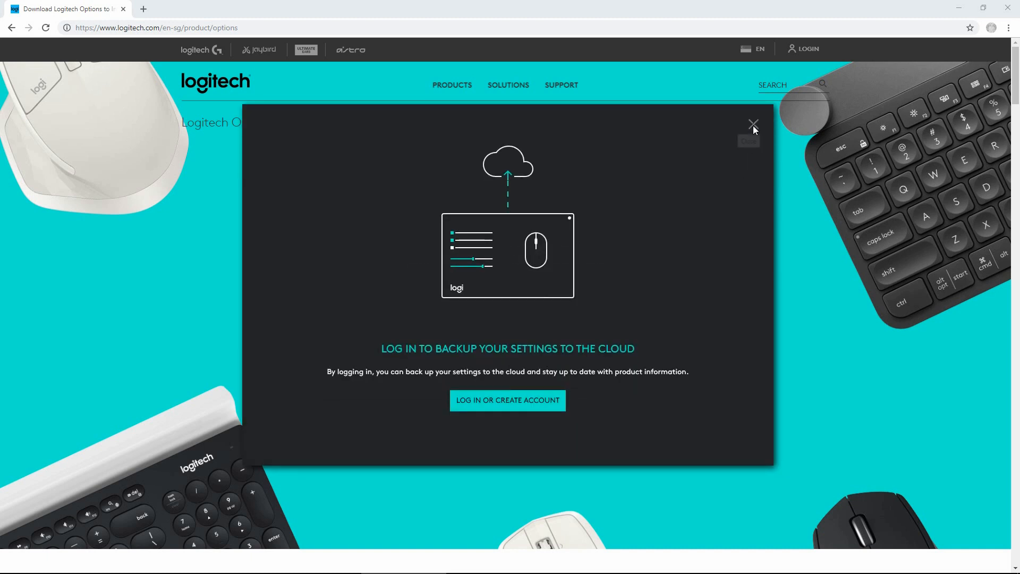
- Dismiss the cloud backup login and choose ADD DEVICES
click(753, 124)
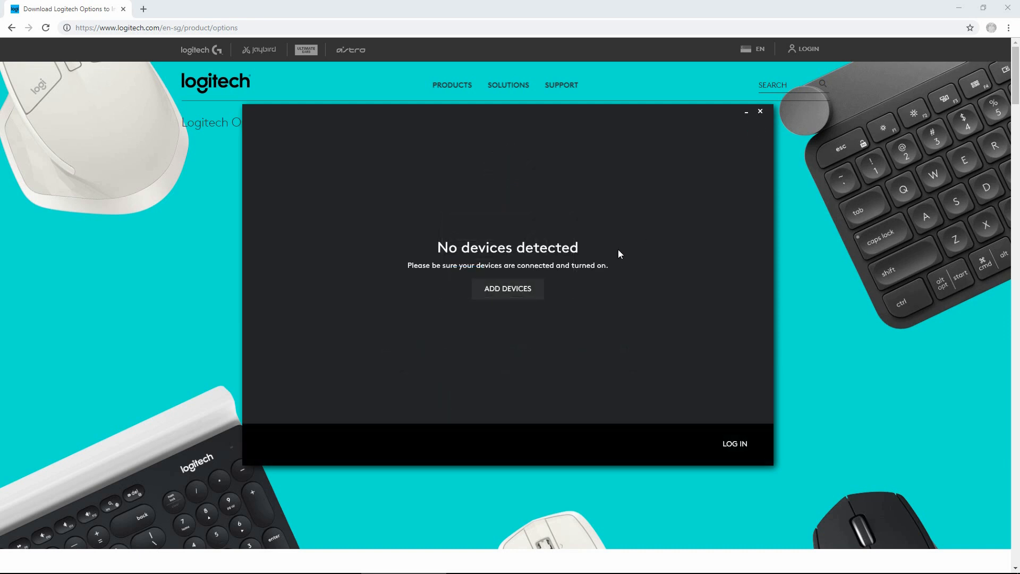
mouse_move(545, 322)
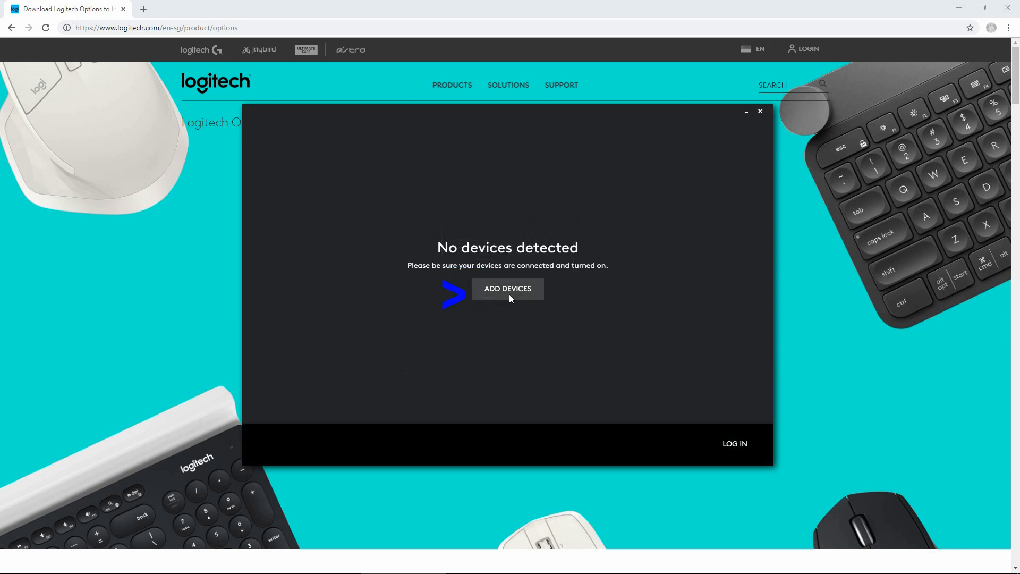
click(507, 289)
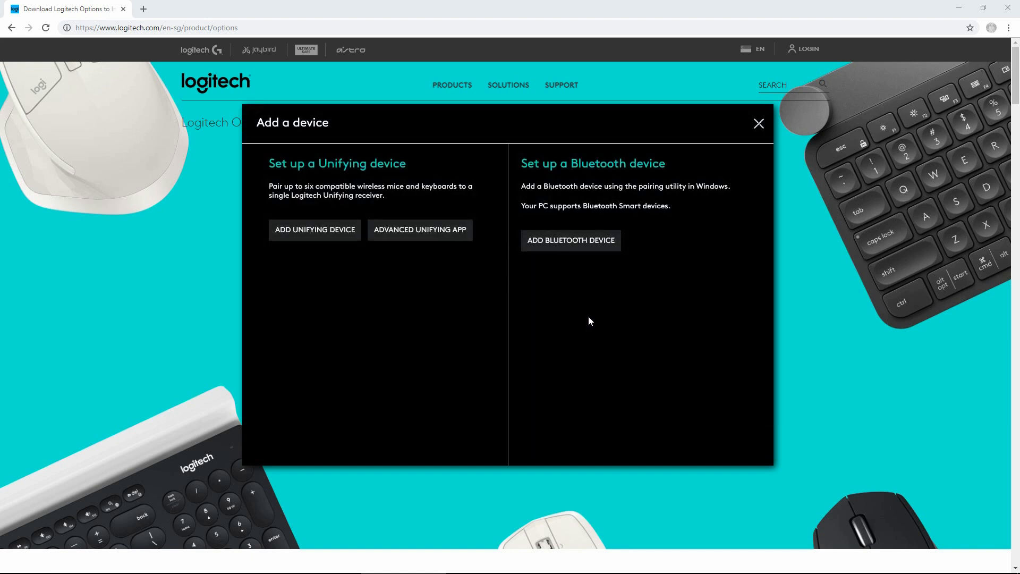
mouse_move(347, 272)
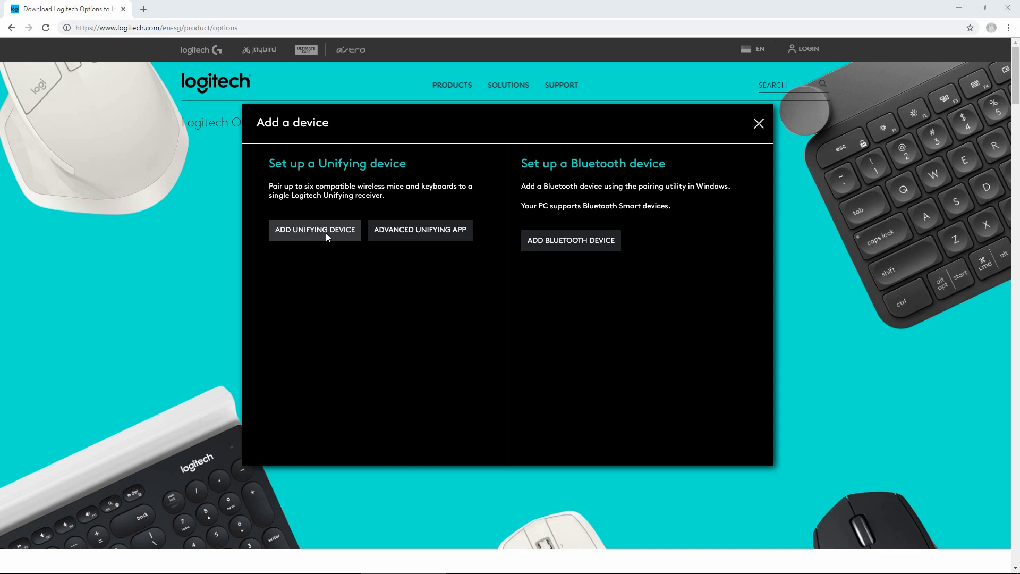
click(315, 230)
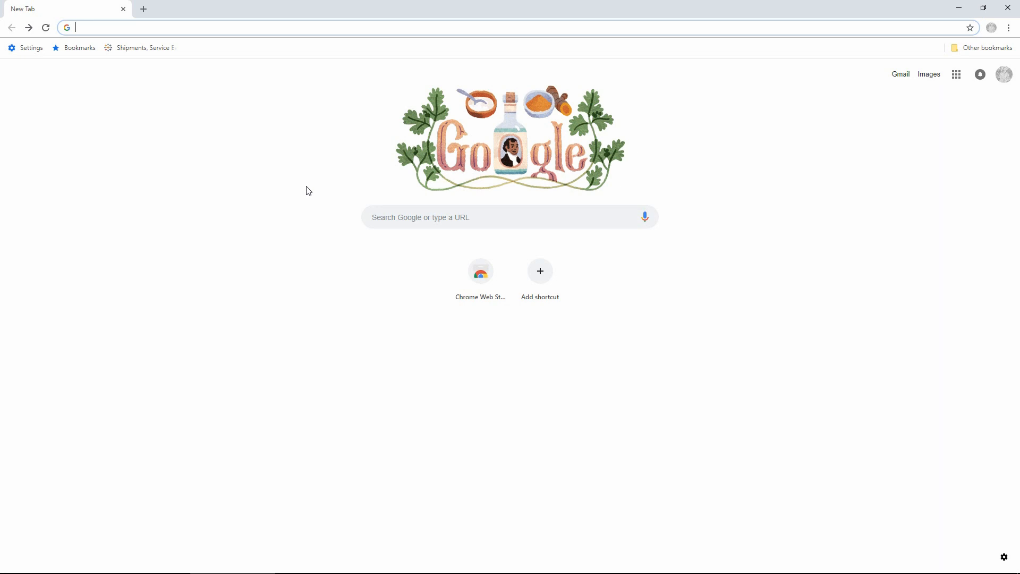
mouse_move(281, 163)
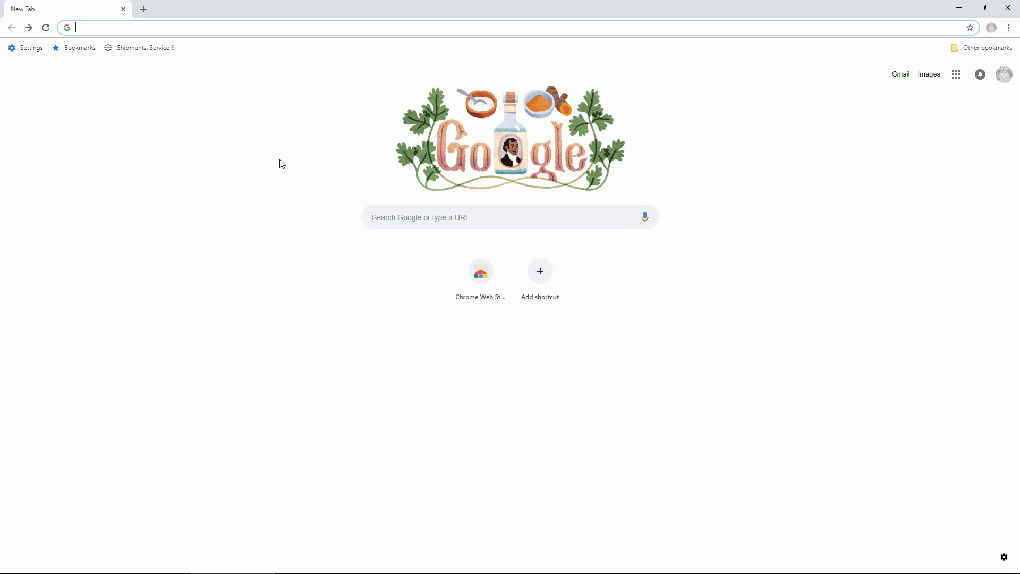